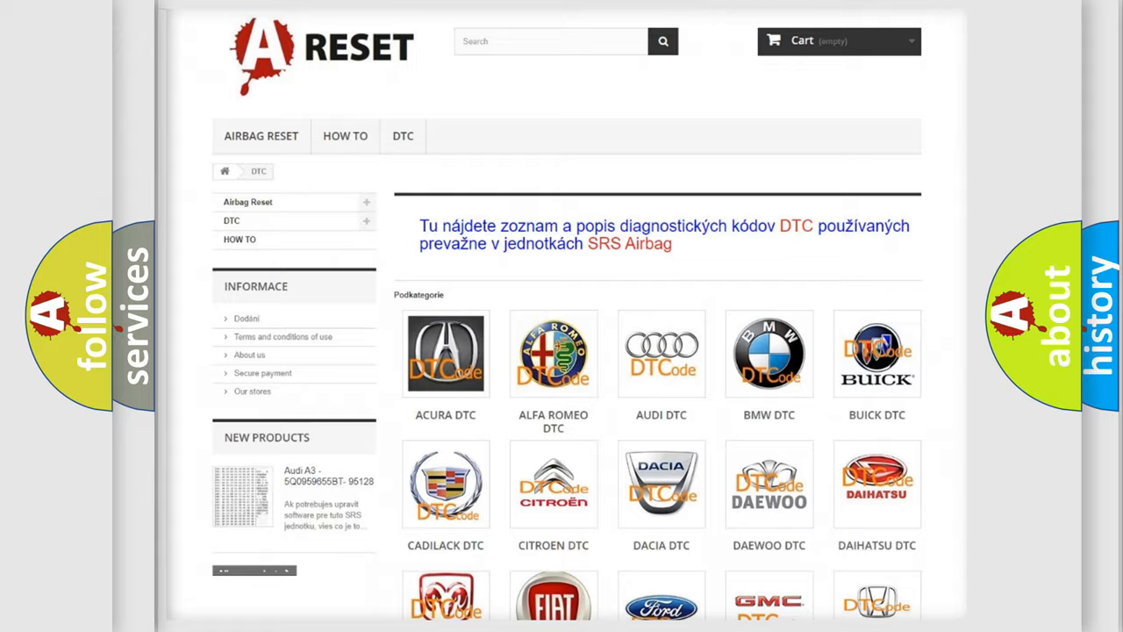
{"action": "scroll", "scroll_direction": "down", "scroll_amount": 3}
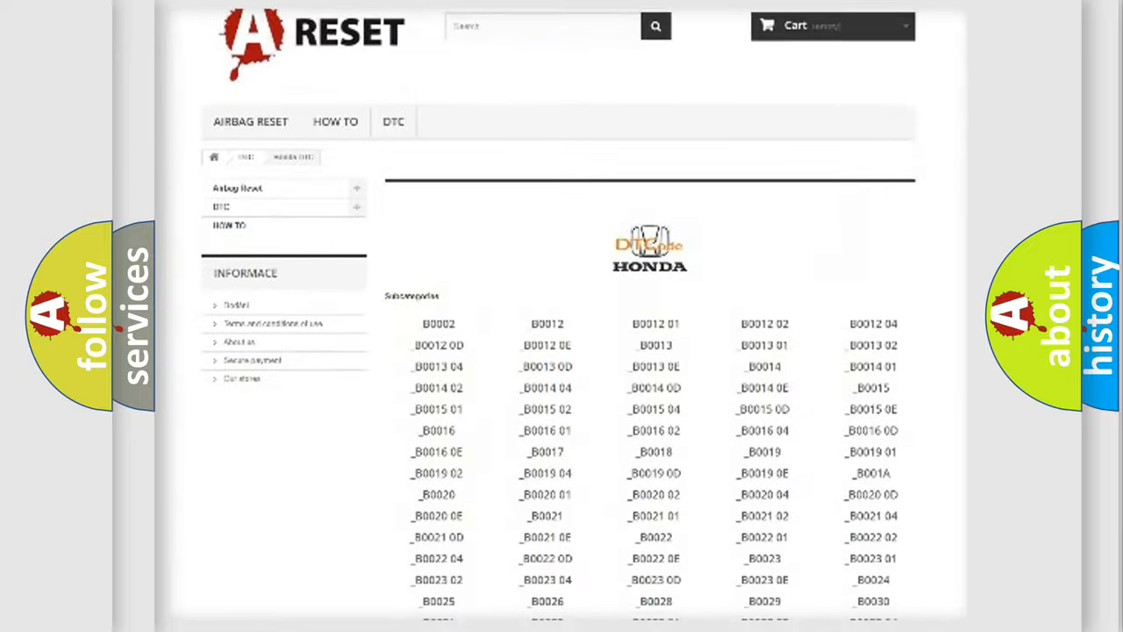
{"action": "scroll", "scroll_direction": "down", "scroll_amount": 3}
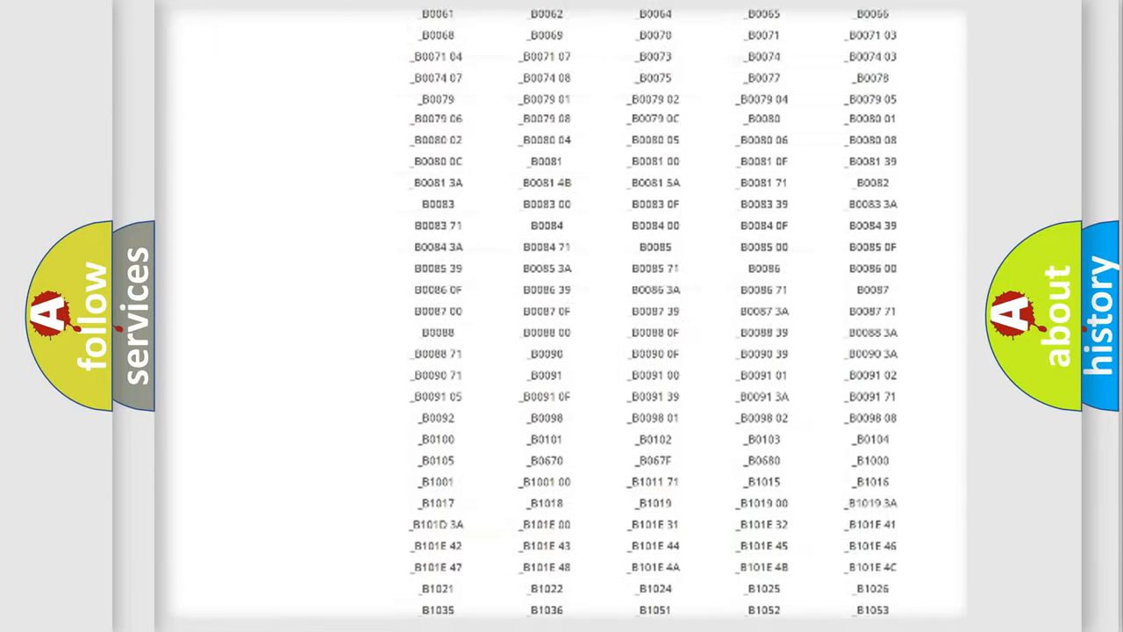
{"action": "scroll", "scroll_direction": "up", "scroll_amount": 3}
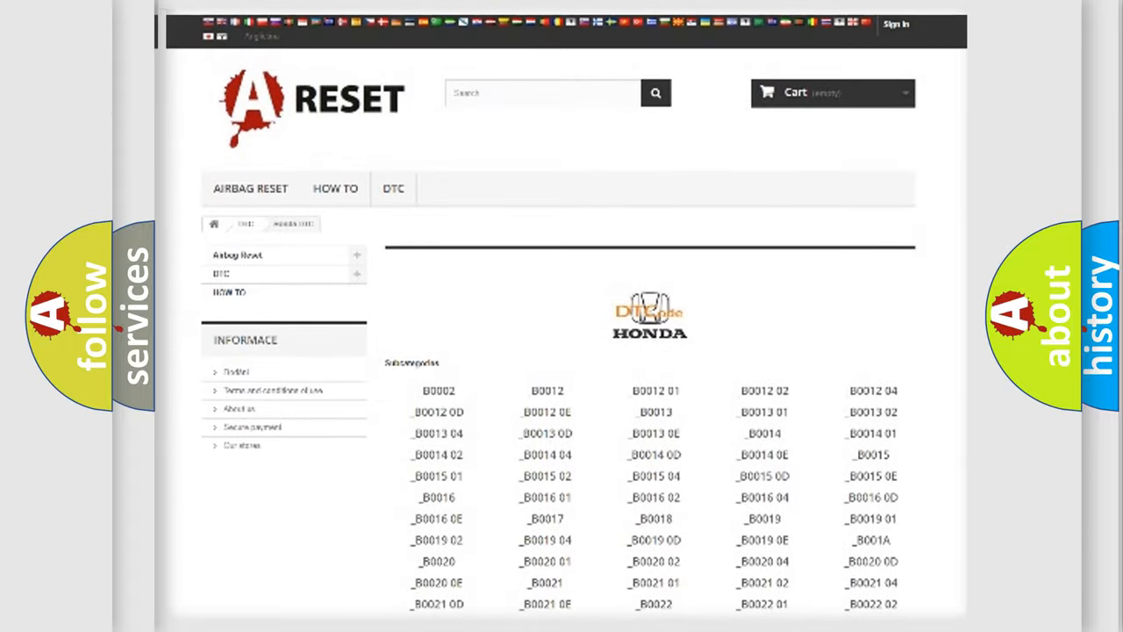